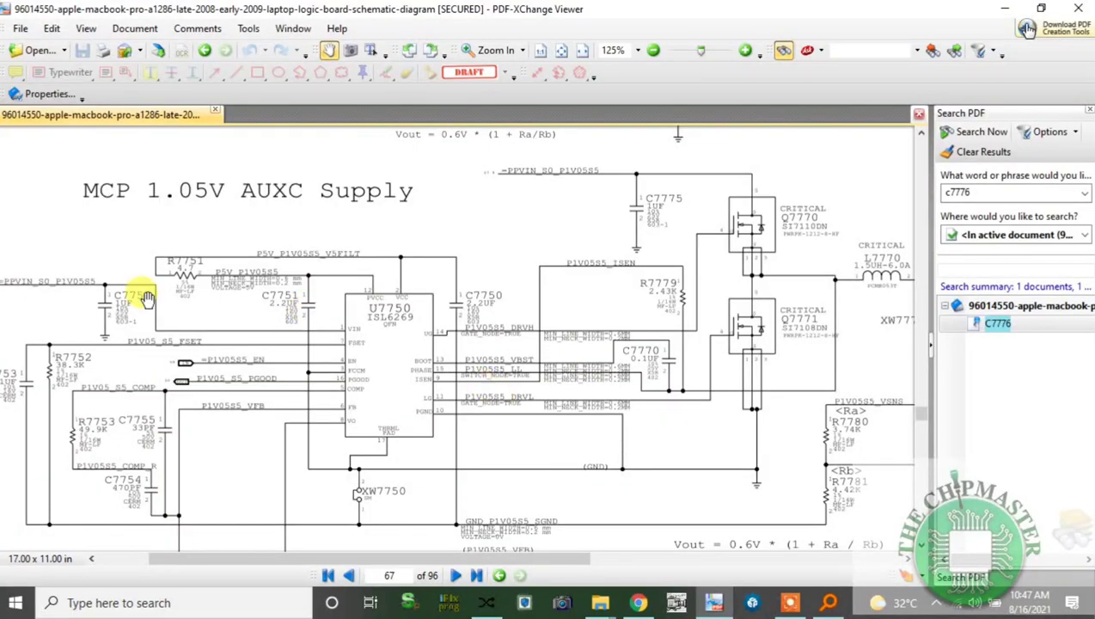
pyautogui.moveTo(112, 206)
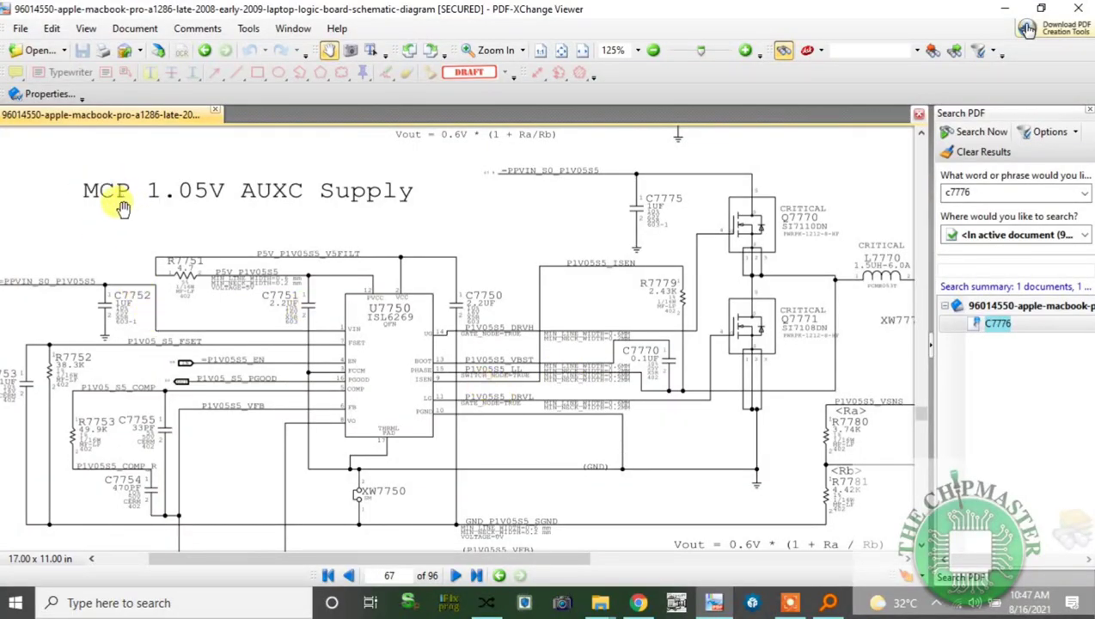
pyautogui.moveTo(175, 210)
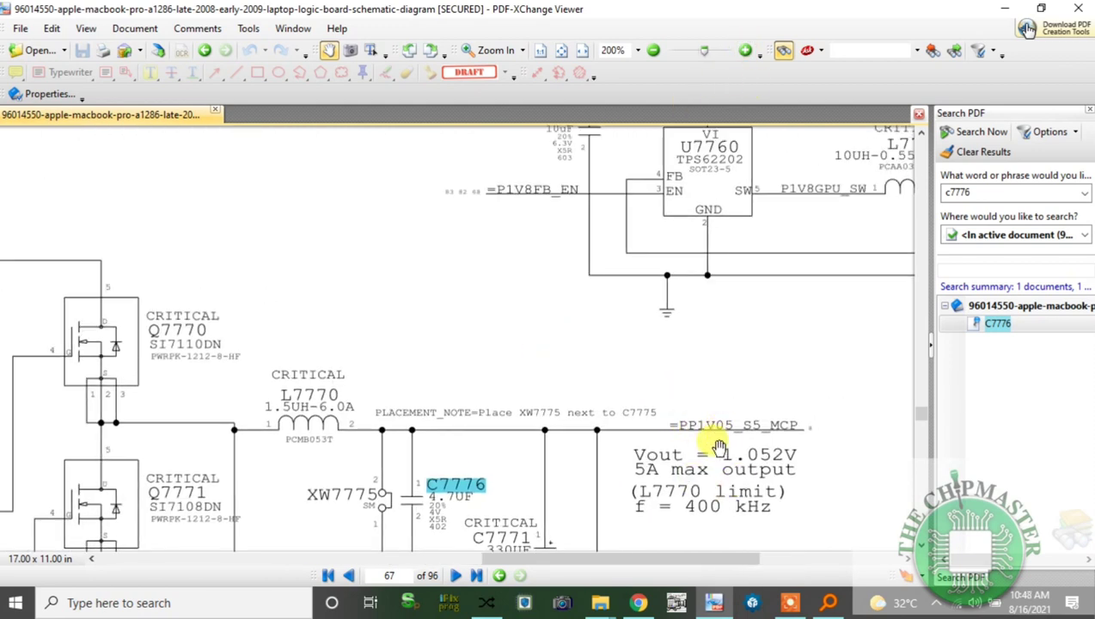
pyautogui.moveTo(667, 478)
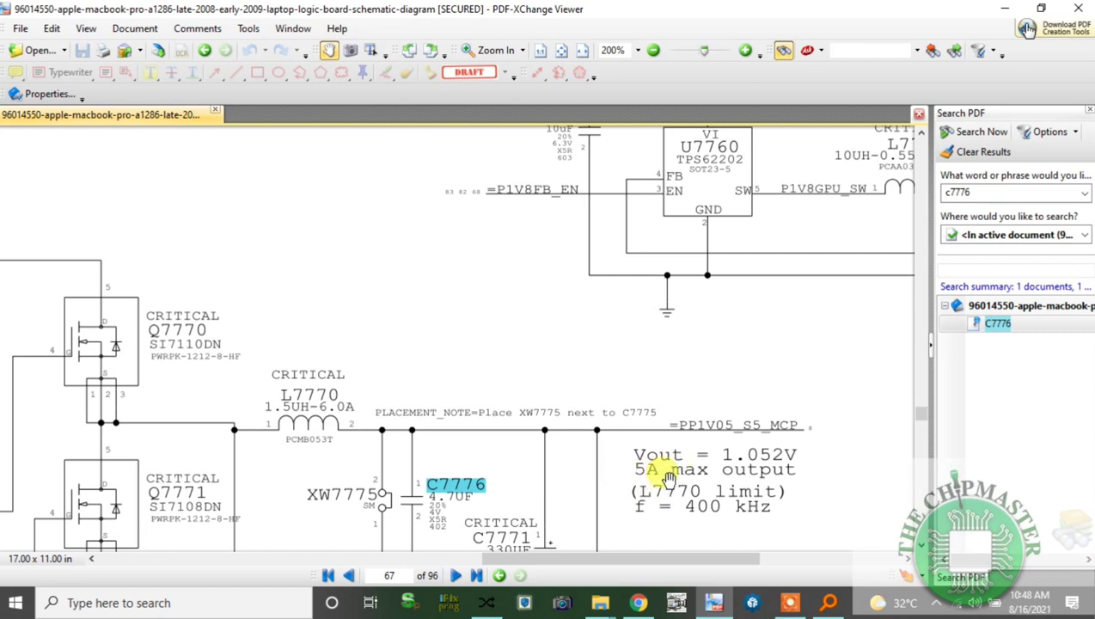
pyautogui.moveTo(640, 528)
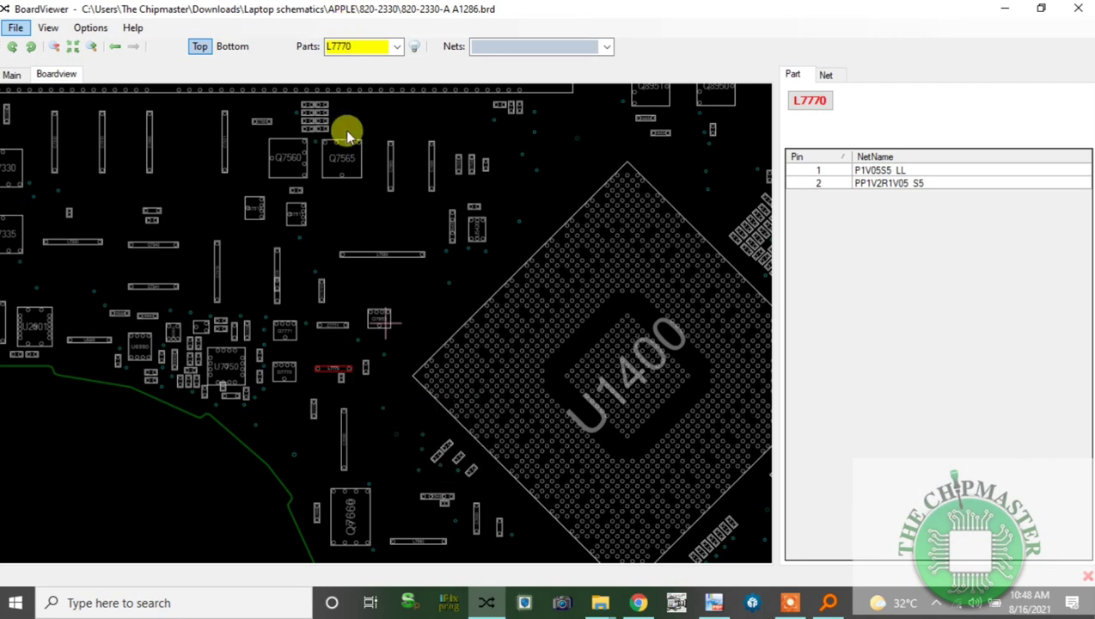
# - Highlight L7770's pin 2 net PP1V2R1V05_S5 across the board layout
pyautogui.click(344, 368)
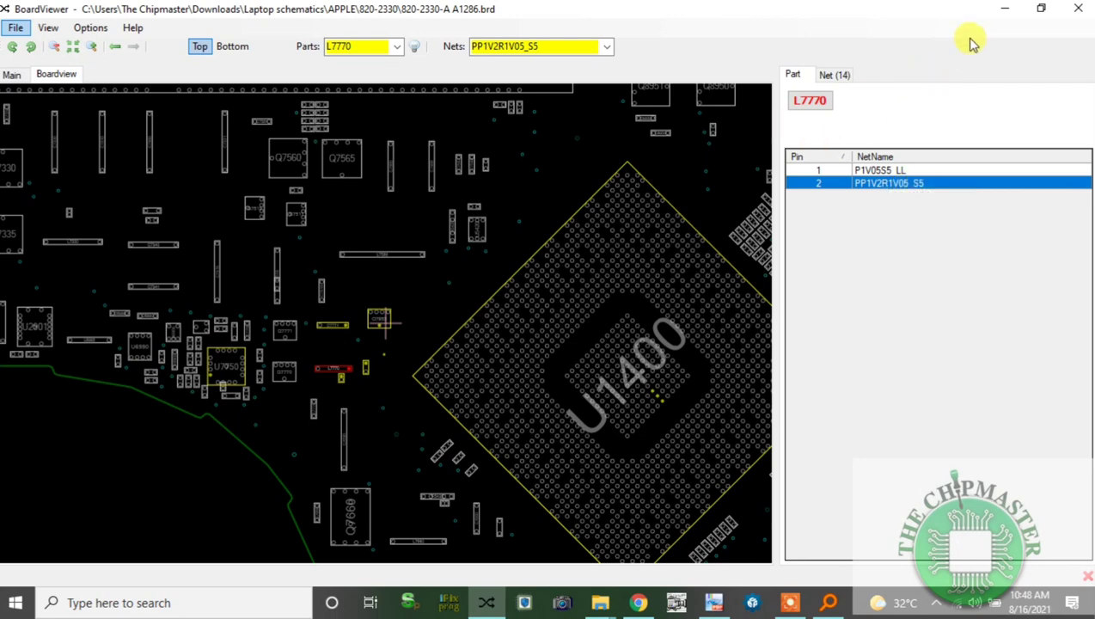
pyautogui.moveTo(973, 42)
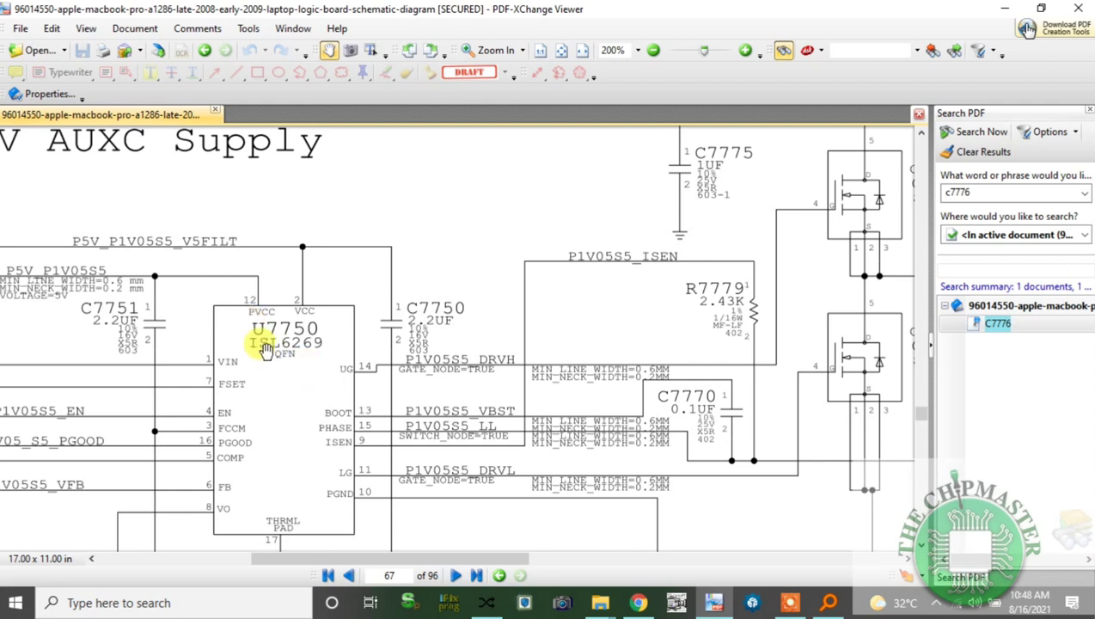
pyautogui.moveTo(244, 328)
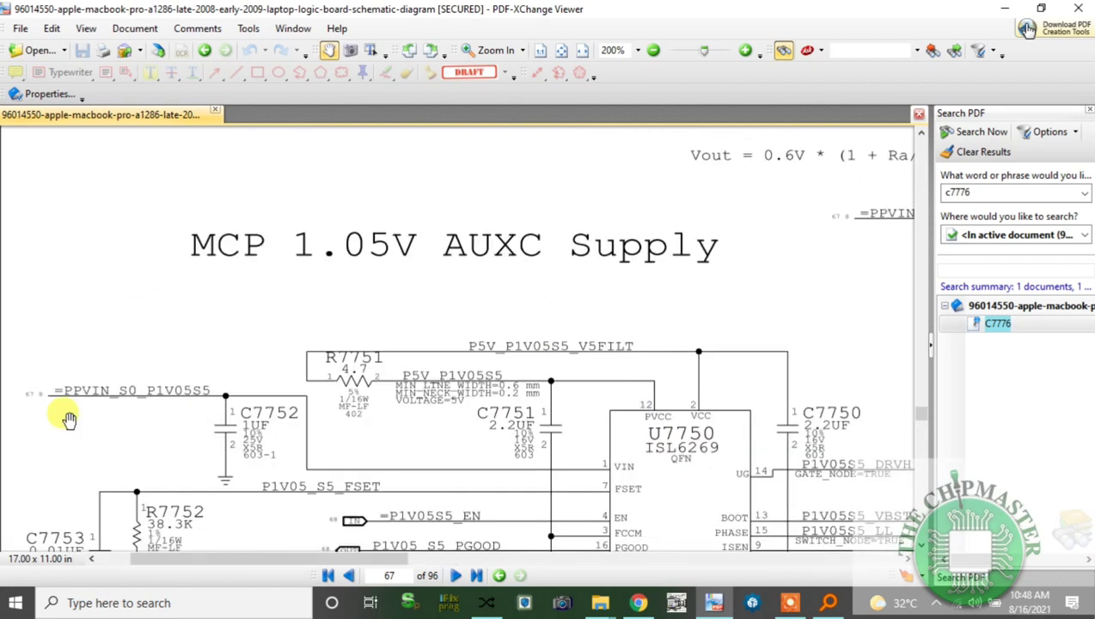
pyautogui.moveTo(153, 406)
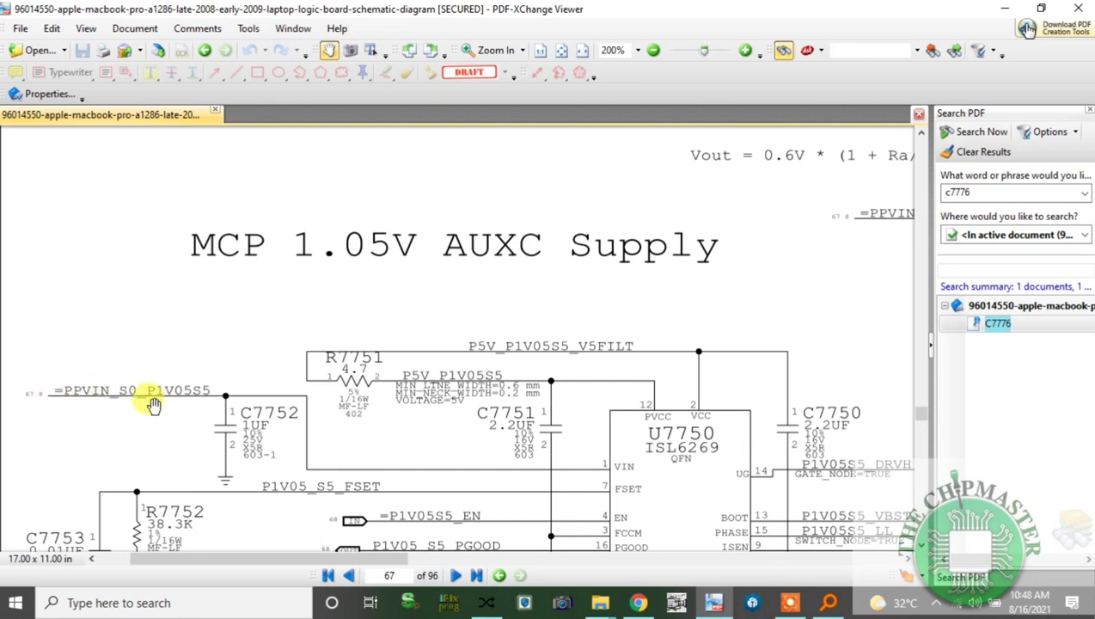
pyautogui.moveTo(232, 438)
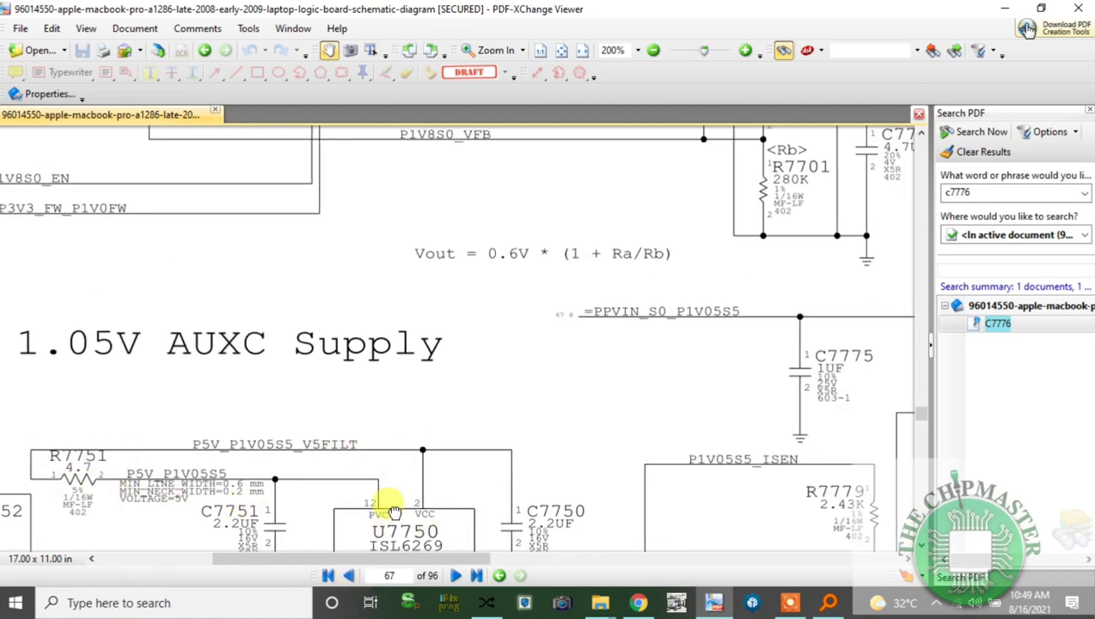
# - Scroll the schematic to bring controller U7750 (ISL6269) and its EN pin into view
pyautogui.scroll(-3)
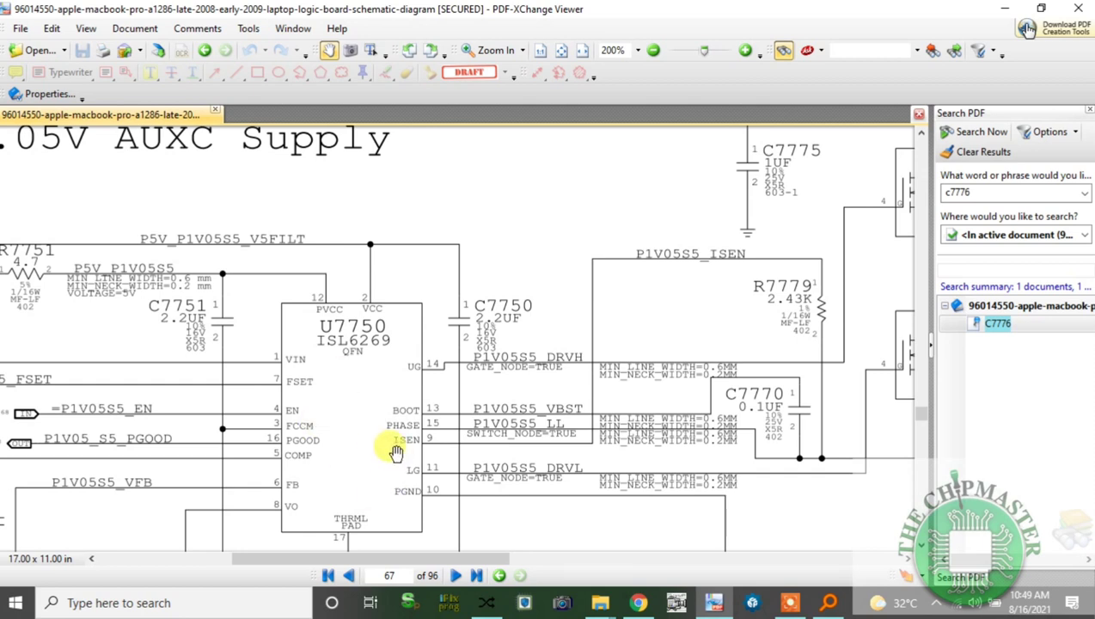
pyautogui.moveTo(498, 334)
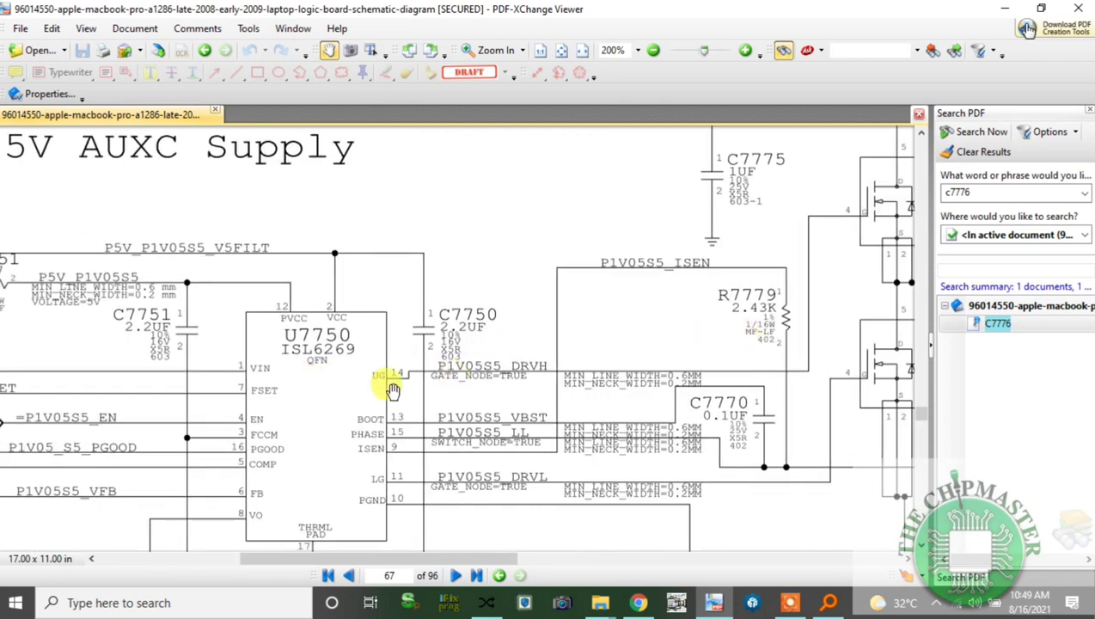
pyautogui.moveTo(359, 479)
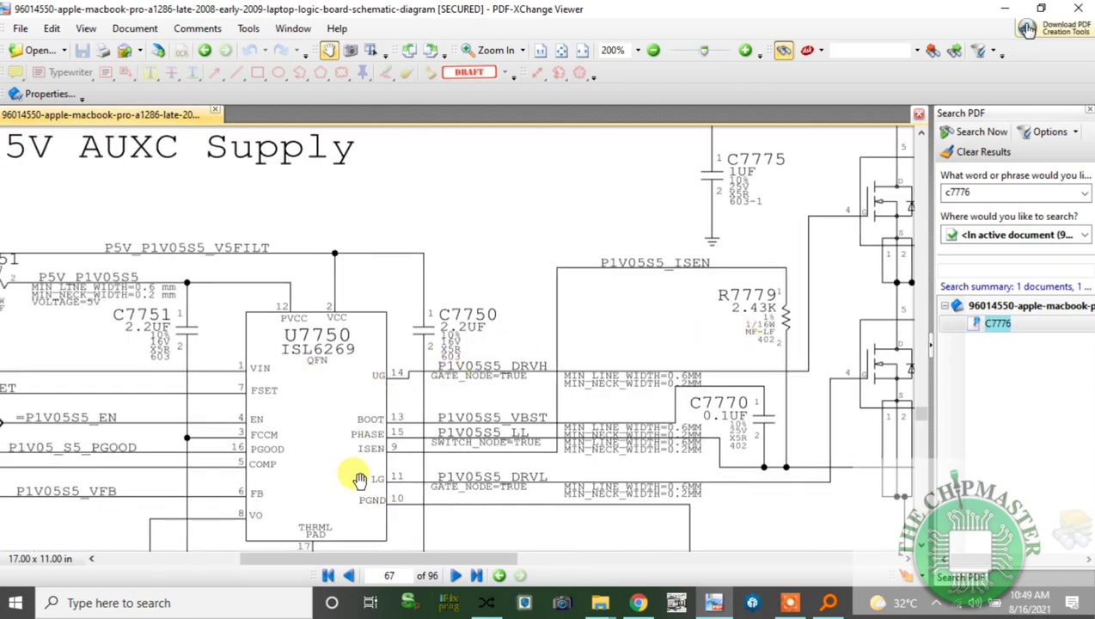
pyautogui.moveTo(577, 421)
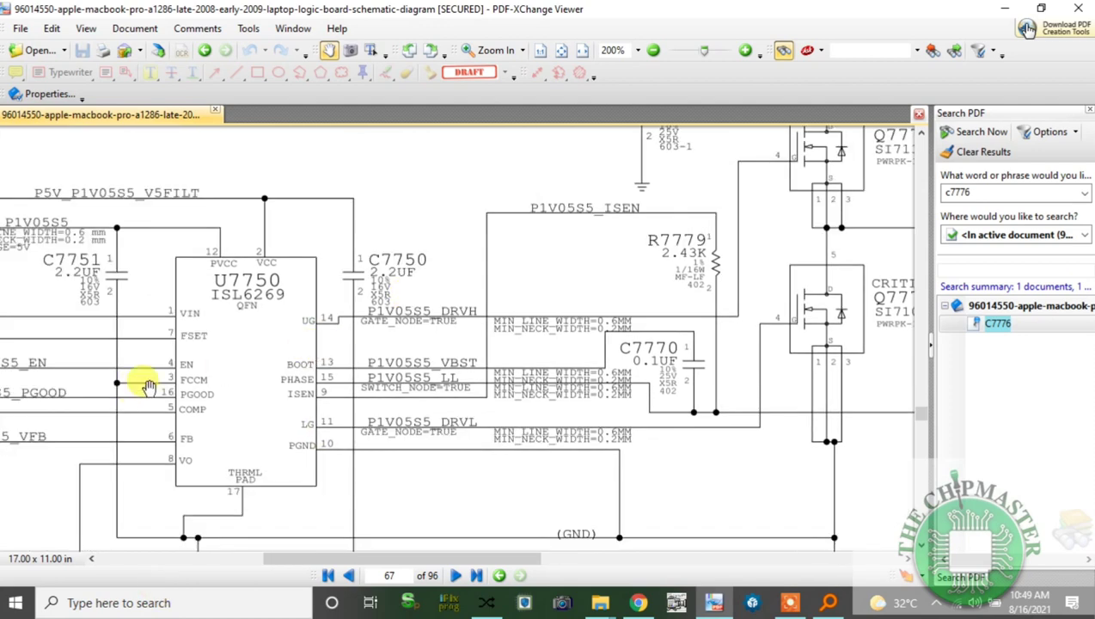
pyautogui.moveTo(148, 367)
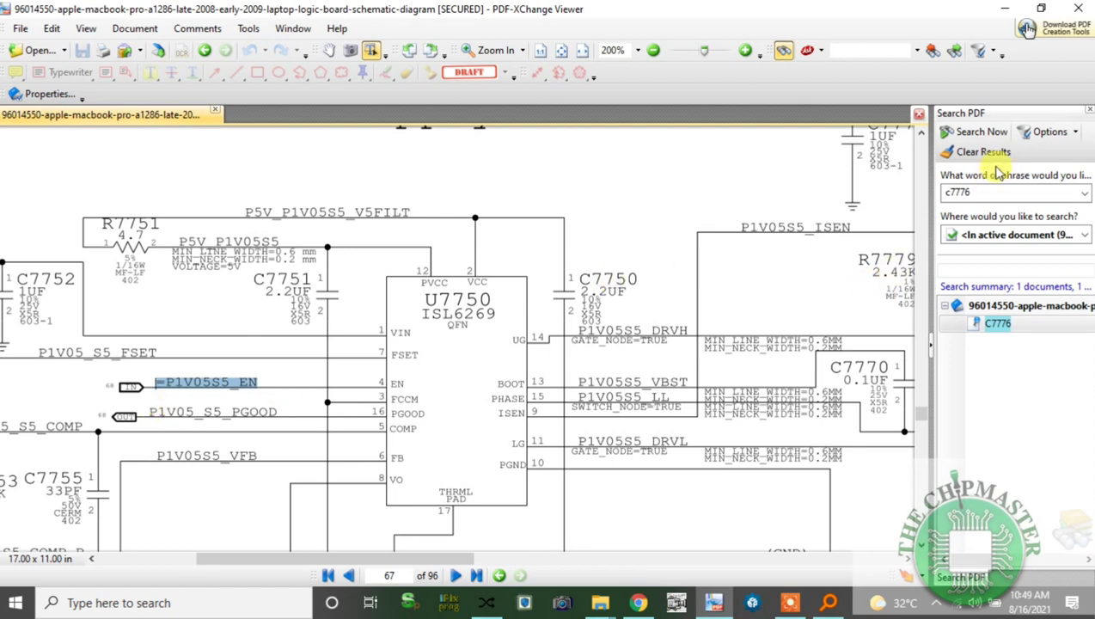
# - Search the PDF for =P1V05S5_EN and jump to its second result on page 68
pyautogui.write('=P1V05S5_EN')
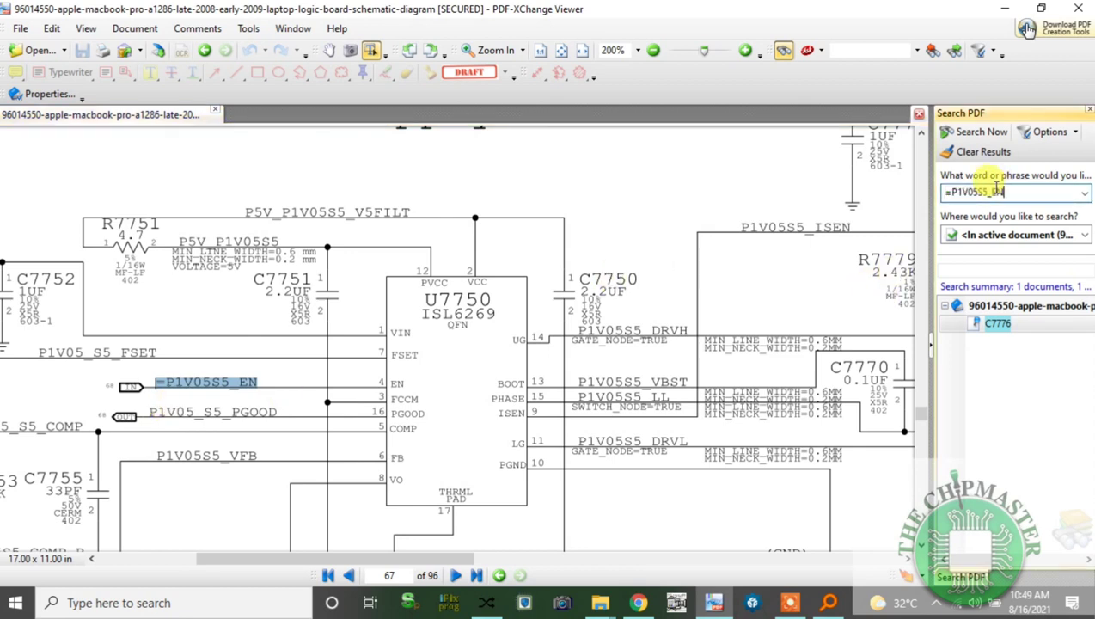
pyautogui.click(976, 130)
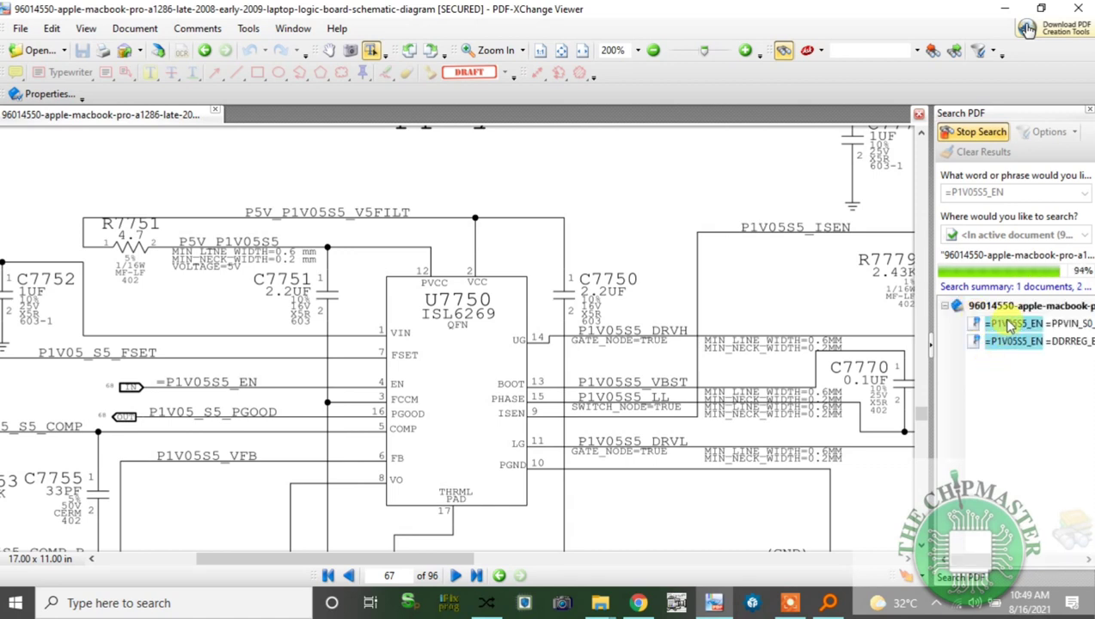
pyautogui.click(1014, 347)
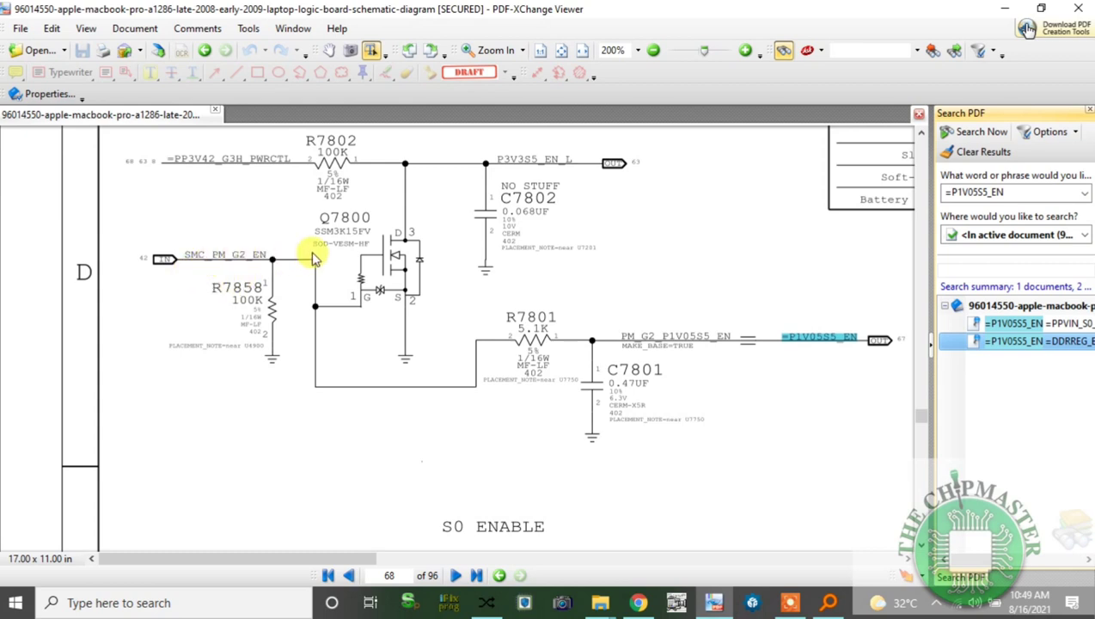
pyautogui.moveTo(382, 250)
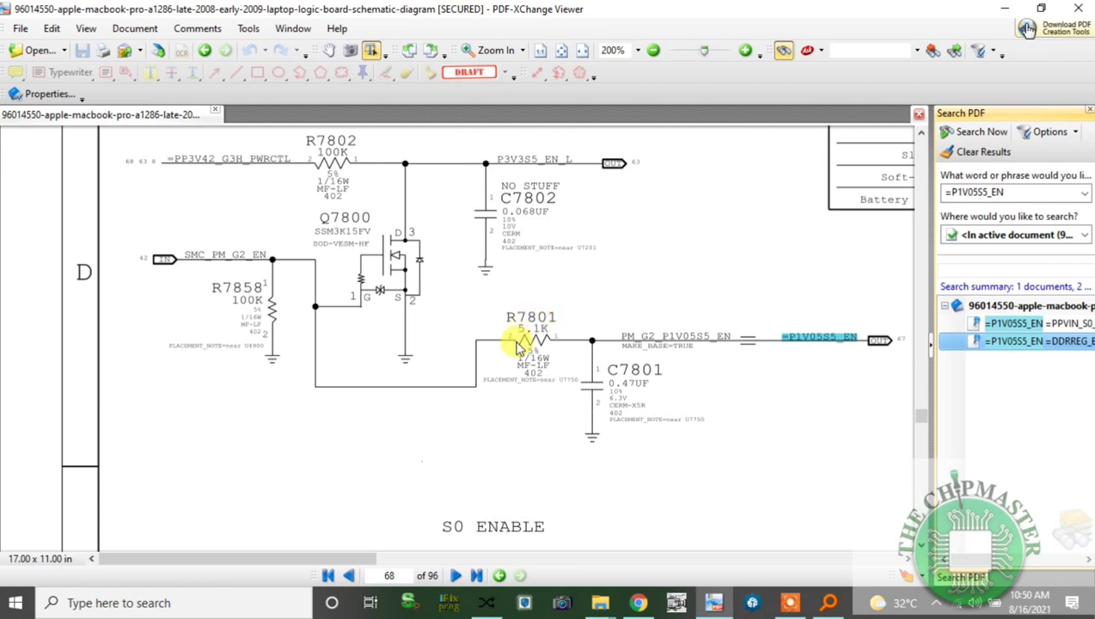
pyautogui.moveTo(506, 332)
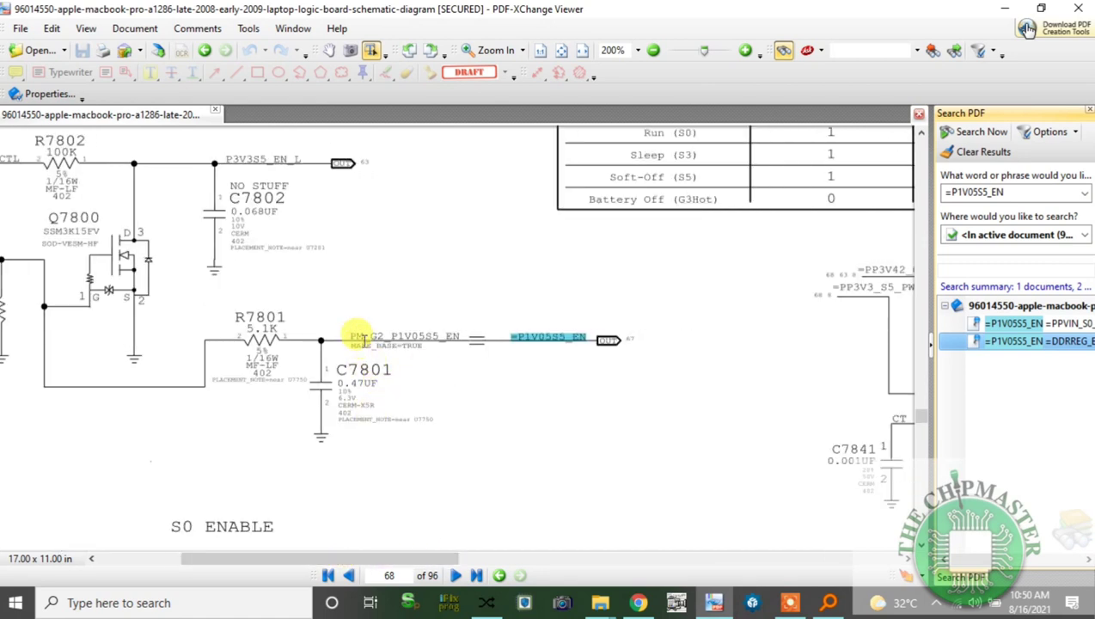
pyautogui.moveTo(409, 333)
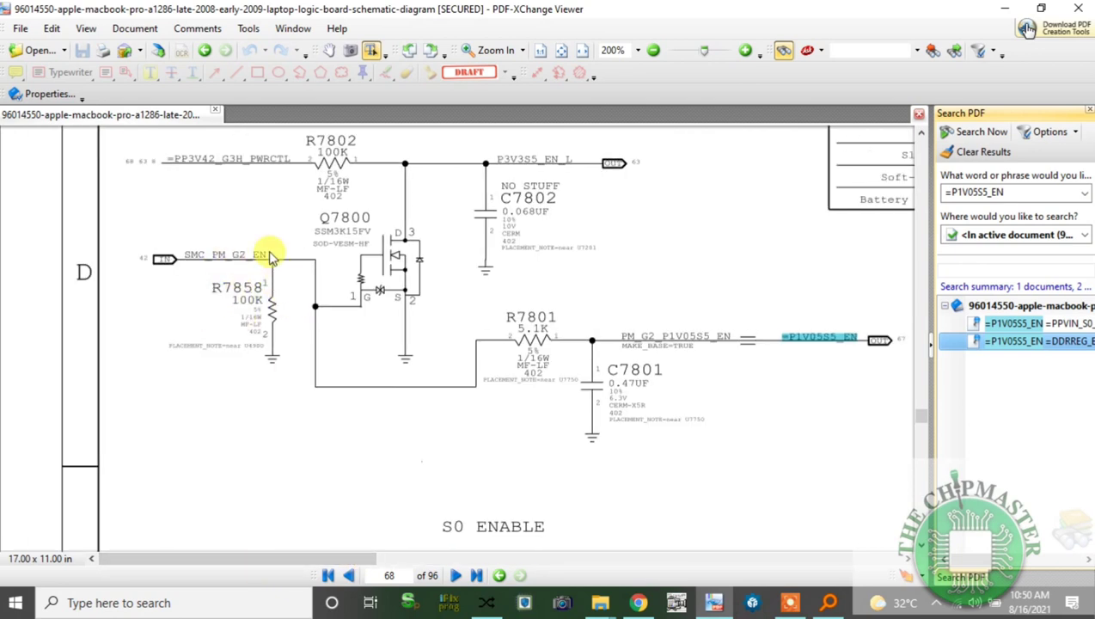
pyautogui.moveTo(261, 256)
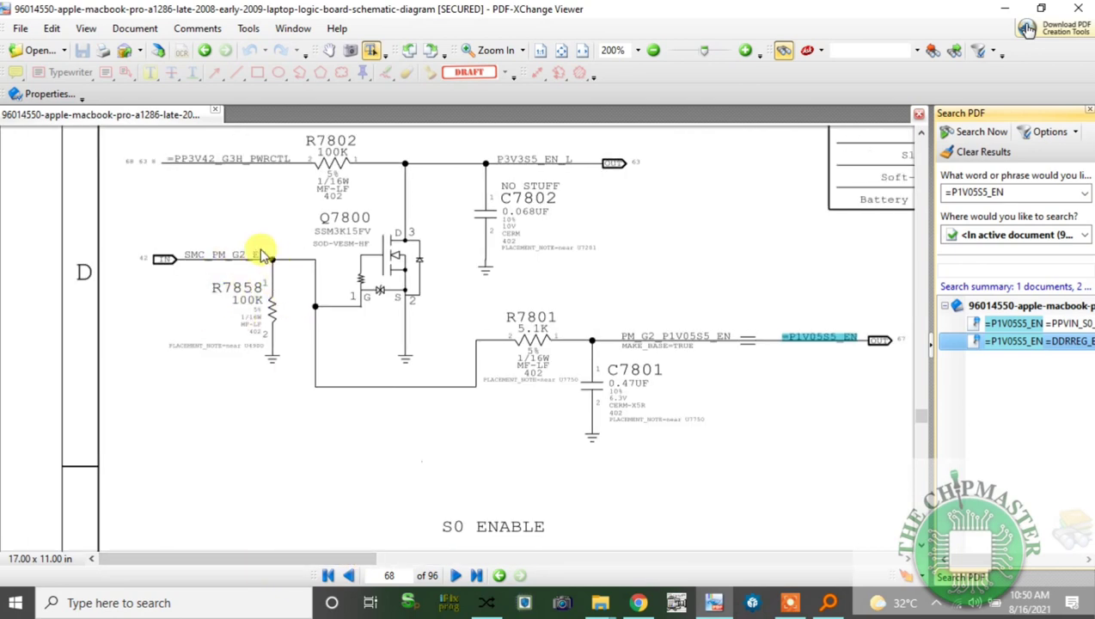
pyautogui.moveTo(180, 255)
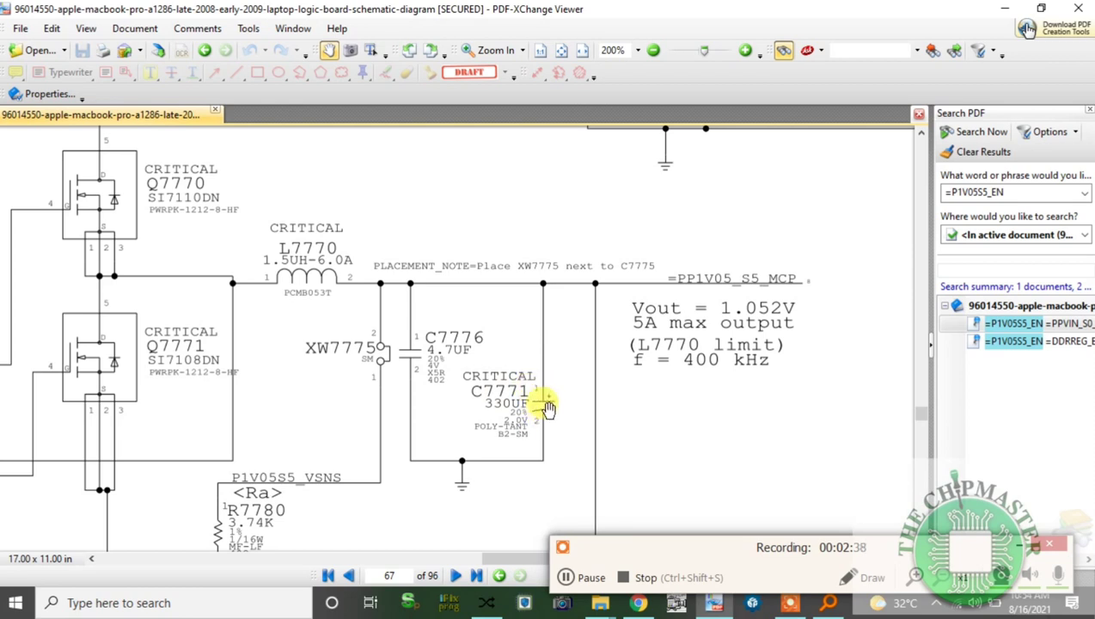
pyautogui.moveTo(537, 411)
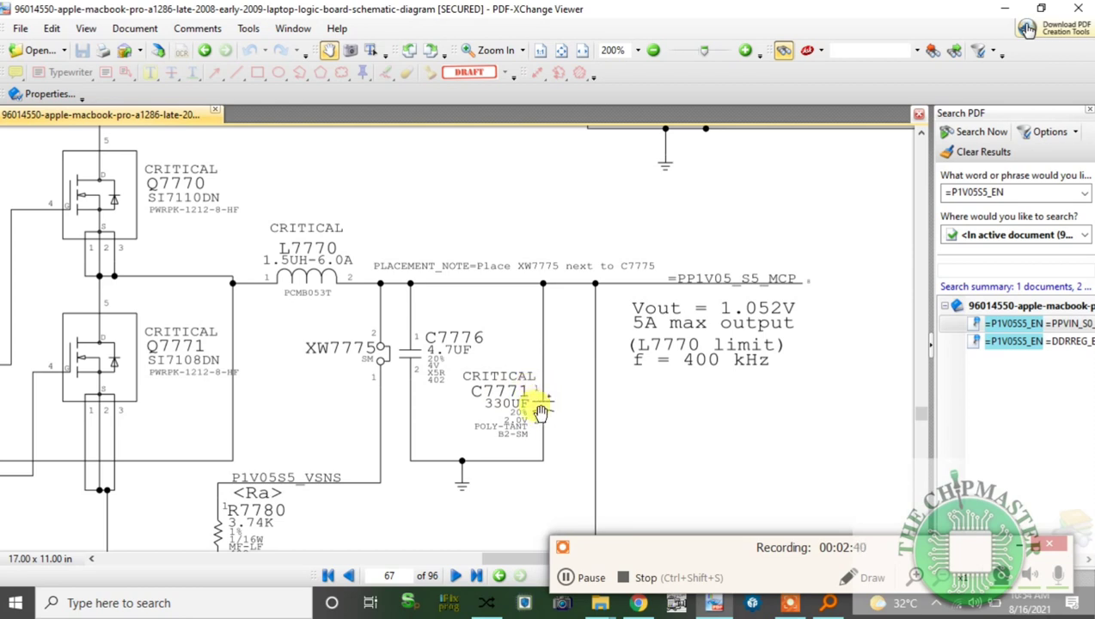